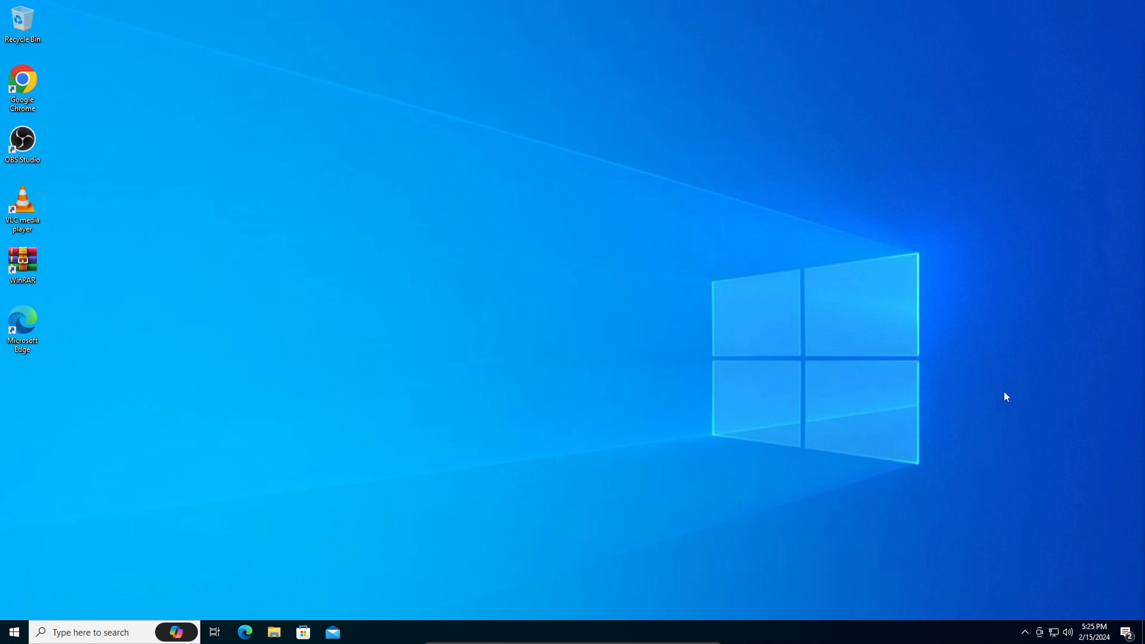
{"action": "mouse_move", "coordinate": [776, 417]}
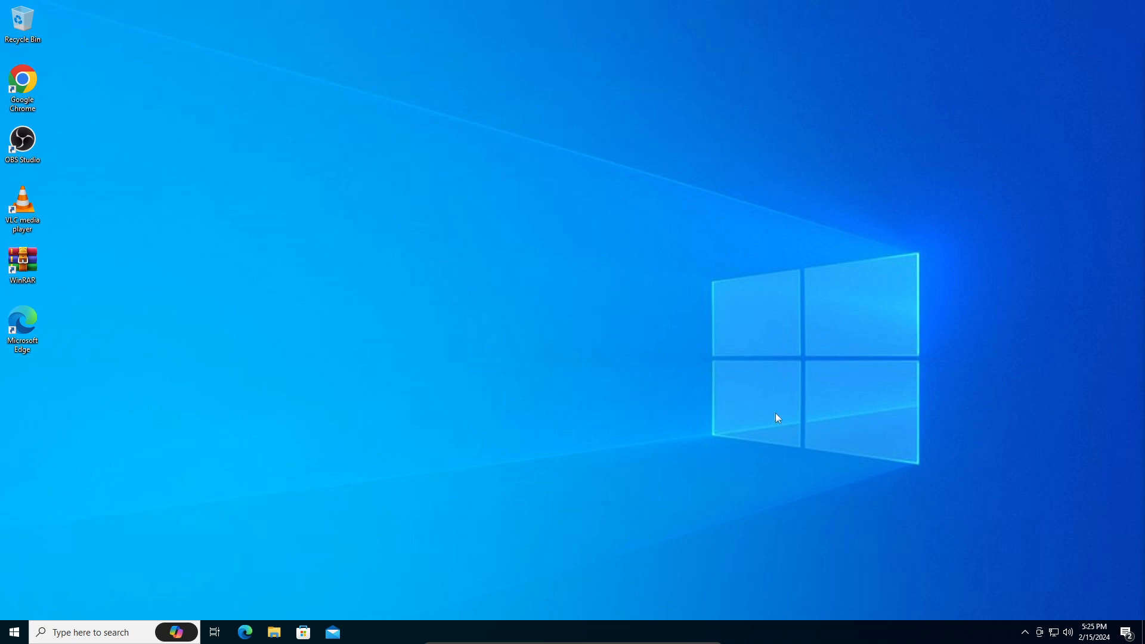
{"action": "mouse_move", "coordinate": [673, 386]}
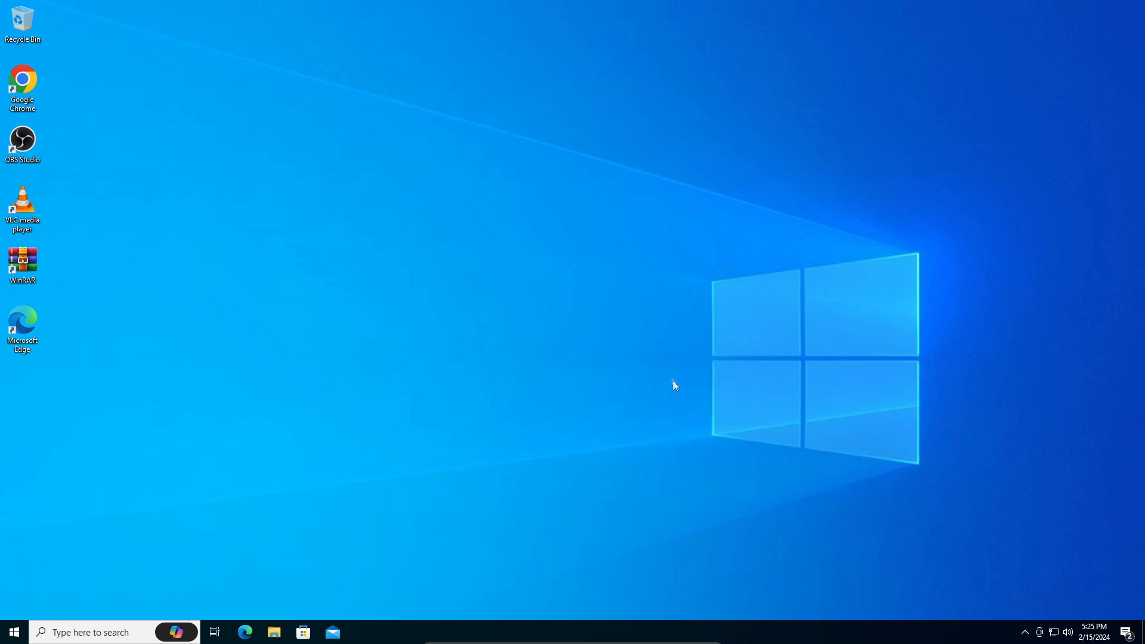
{"action": "mouse_move", "coordinate": [693, 277]}
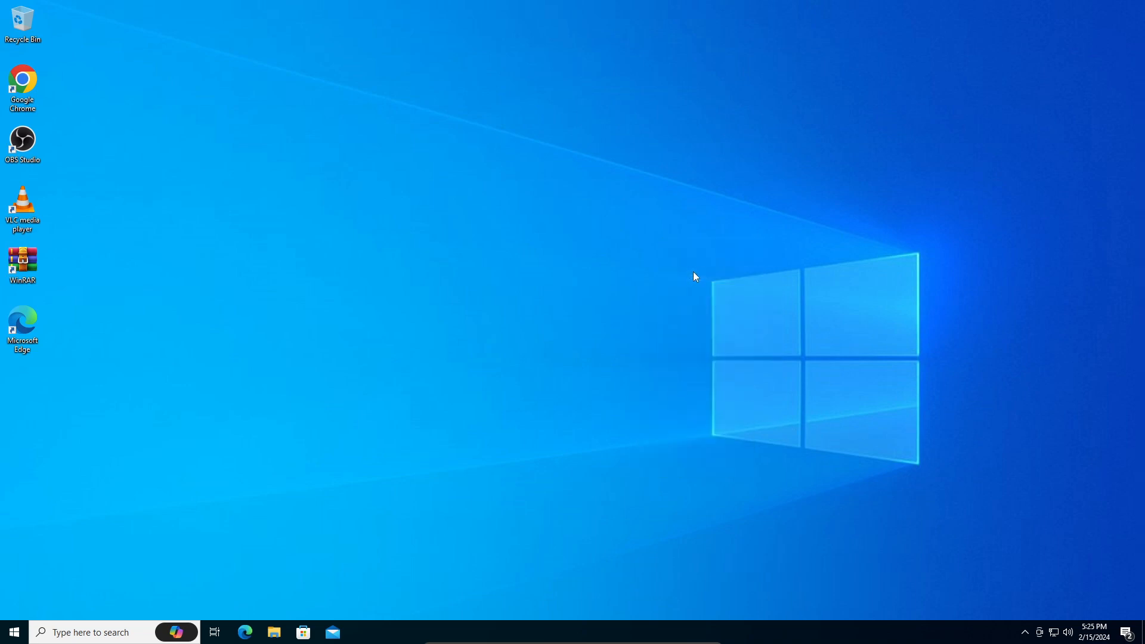
{"action": "mouse_move", "coordinate": [810, 617]}
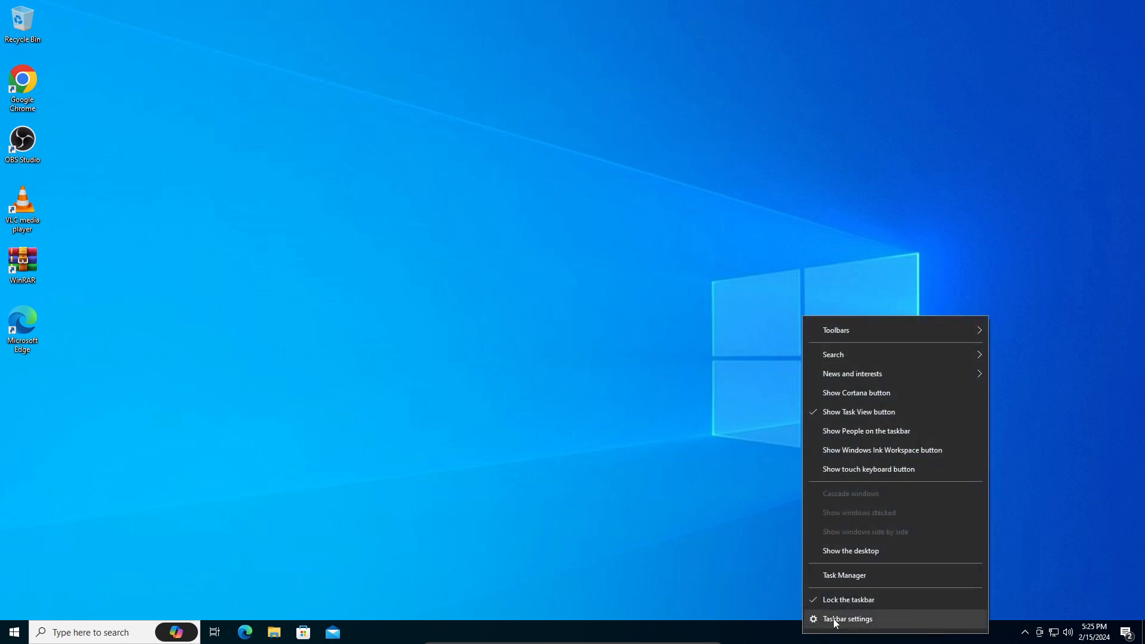
- Show the Taskbar settings page in a restored-down, non-fullscreen Settings window
{"action": "left_click", "coordinate": [847, 619]}
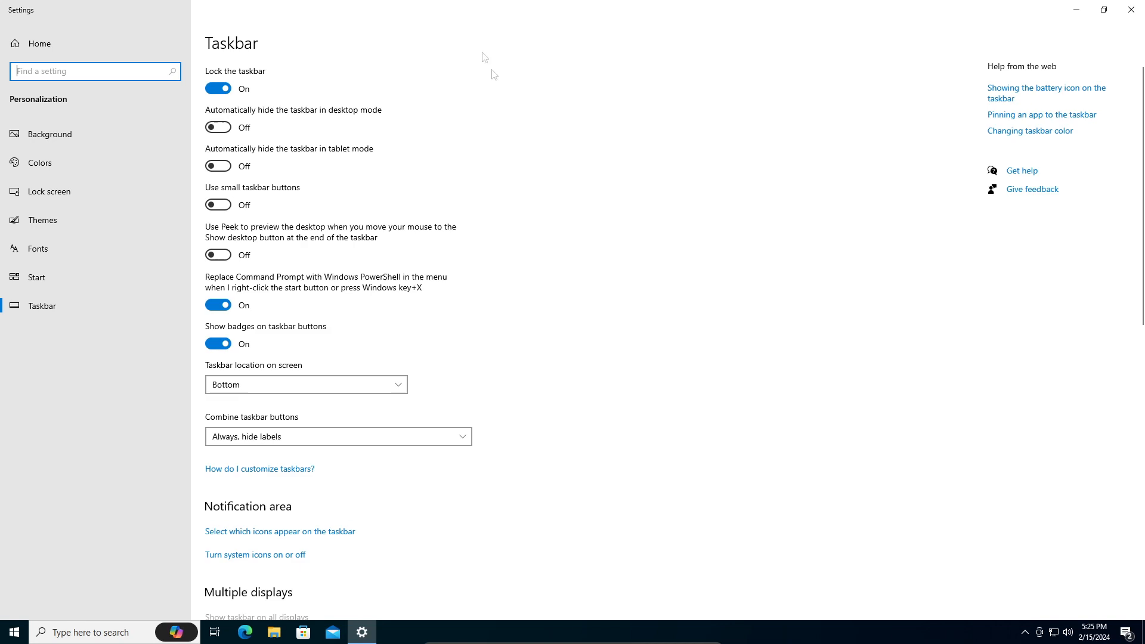
{"action": "left_click", "coordinate": [1104, 9]}
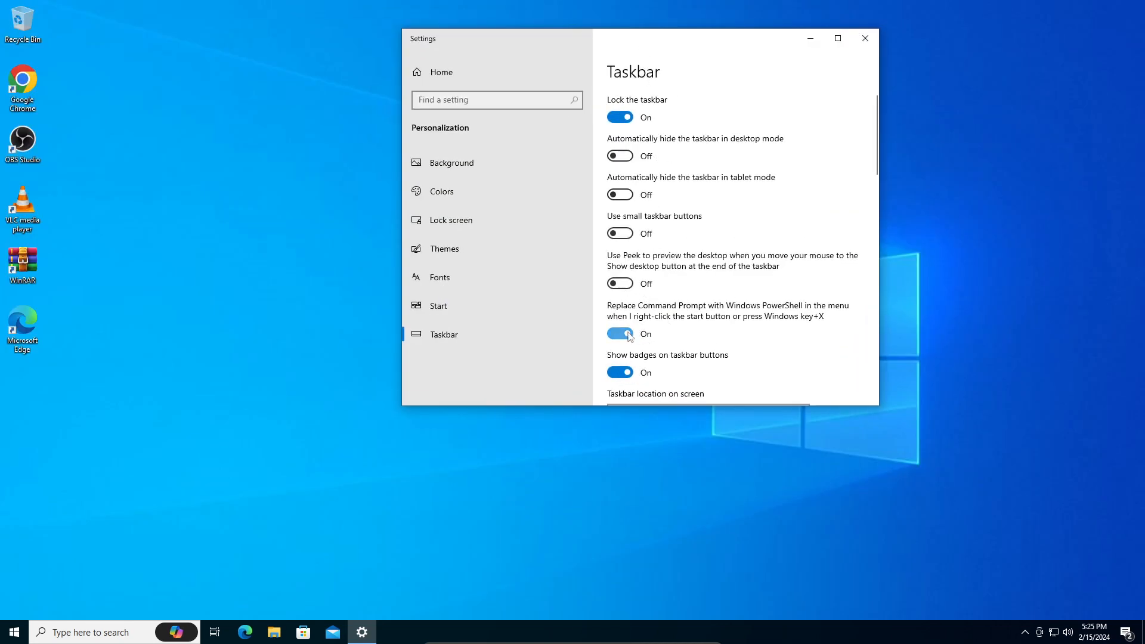
- Switch off 'Replace Command Prompt with Windows PowerShell' and review the other taskbar options
{"action": "left_click", "coordinate": [619, 334]}
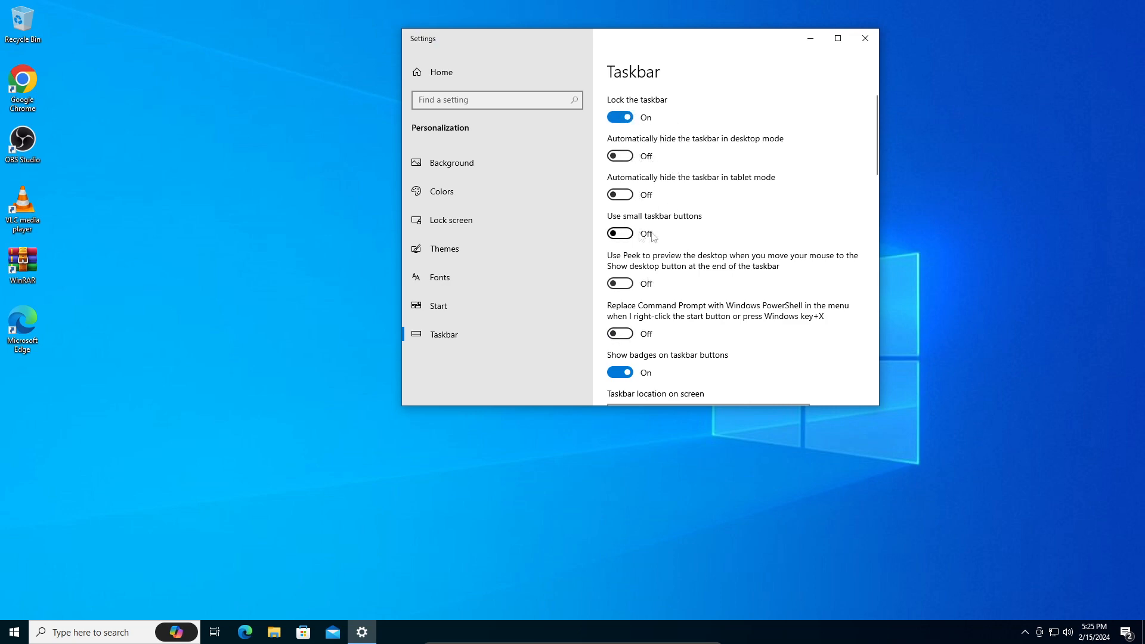
{"action": "scroll", "scroll_direction": "down", "scroll_amount": 3}
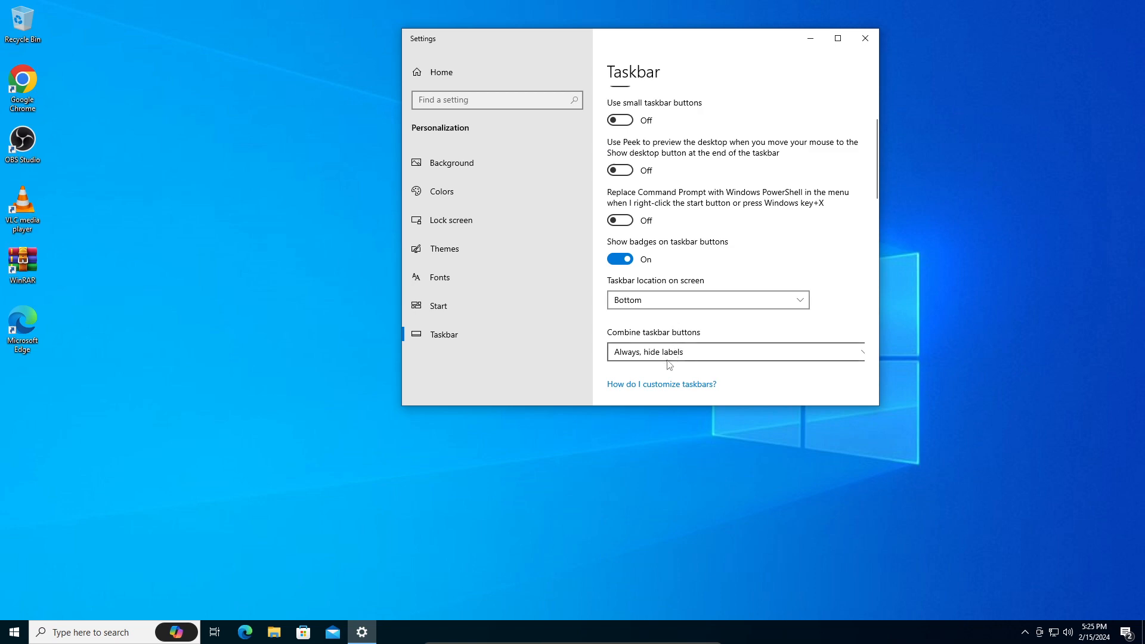
{"action": "scroll", "scroll_direction": "down", "scroll_amount": 3}
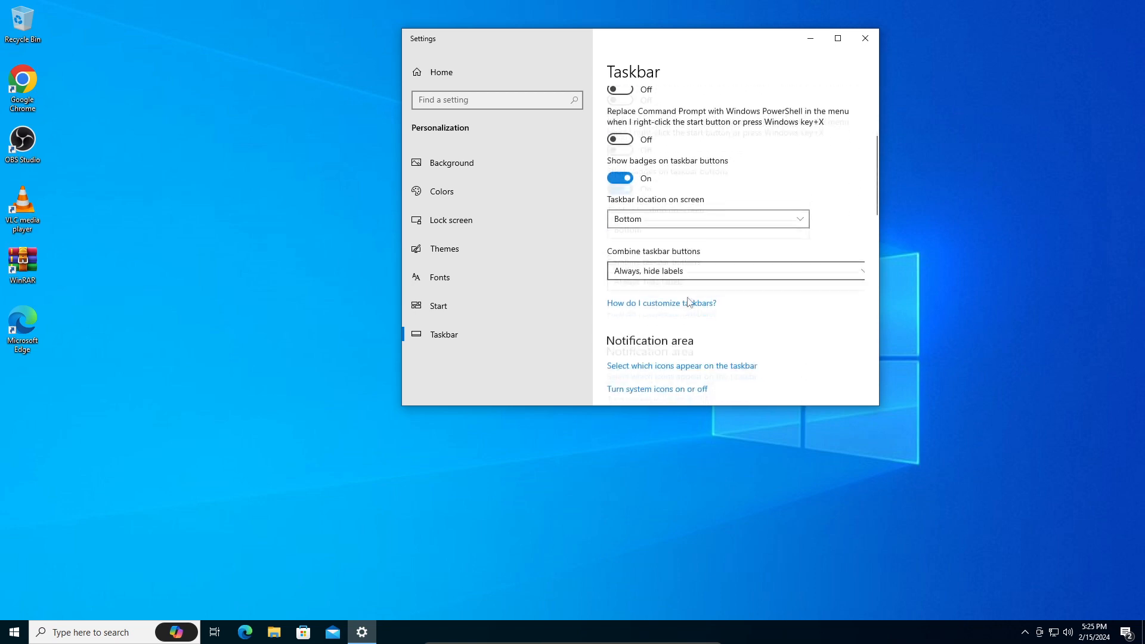
{"action": "scroll", "scroll_direction": "up", "scroll_amount": 3}
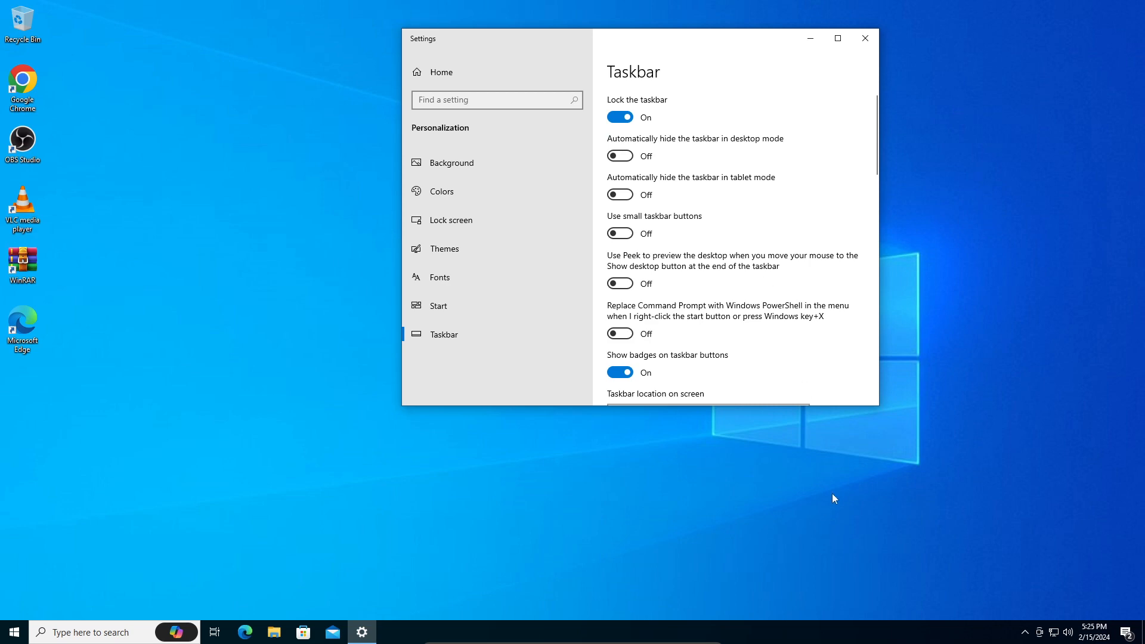
{"action": "mouse_move", "coordinate": [868, 69]}
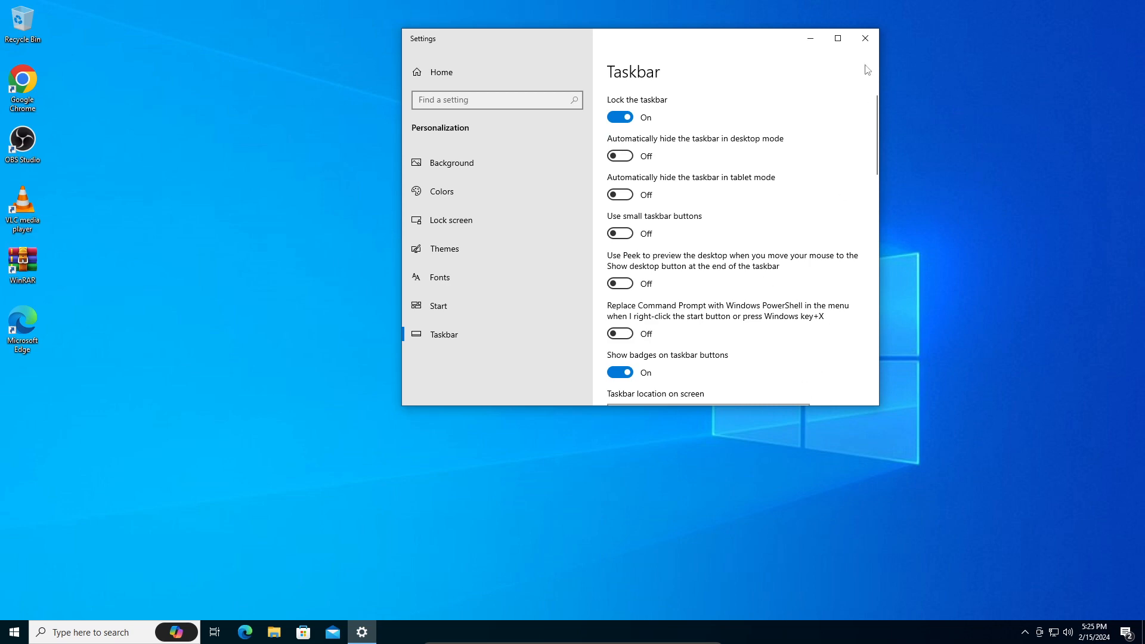
{"action": "scroll", "scroll_direction": "down", "scroll_amount": 3}
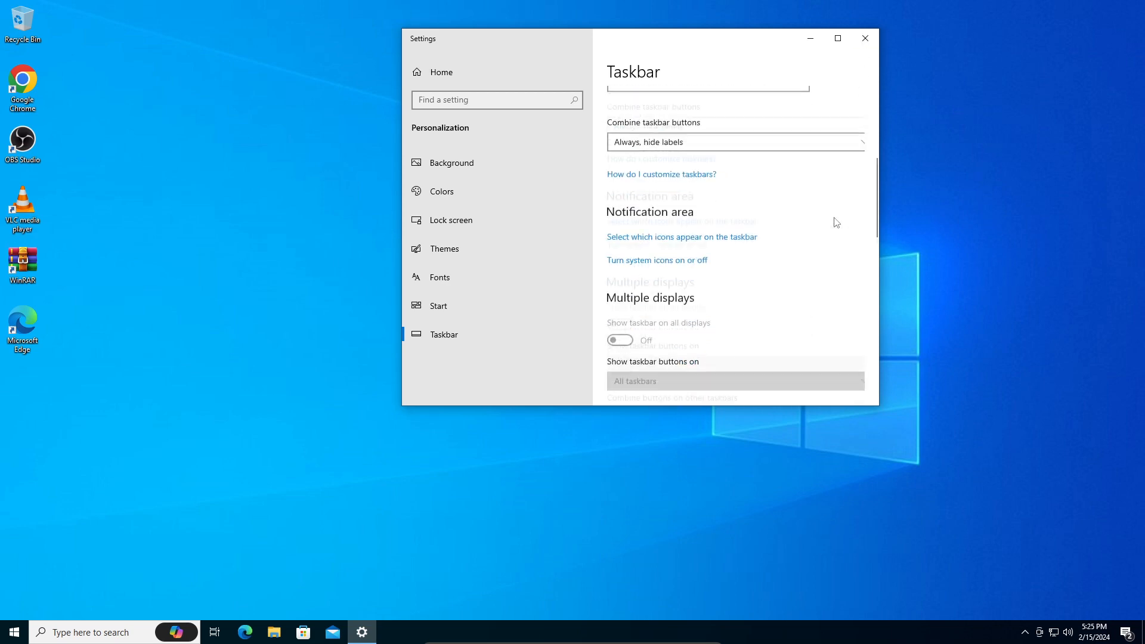
{"action": "scroll", "scroll_direction": "up", "scroll_amount": 3}
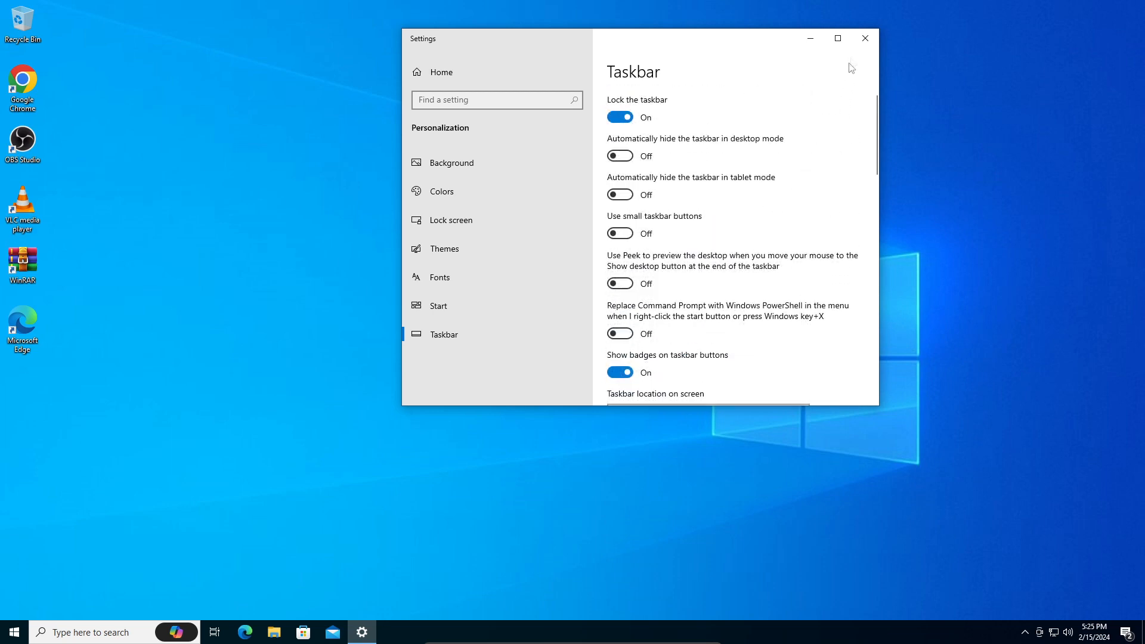
{"action": "mouse_move", "coordinate": [865, 38]}
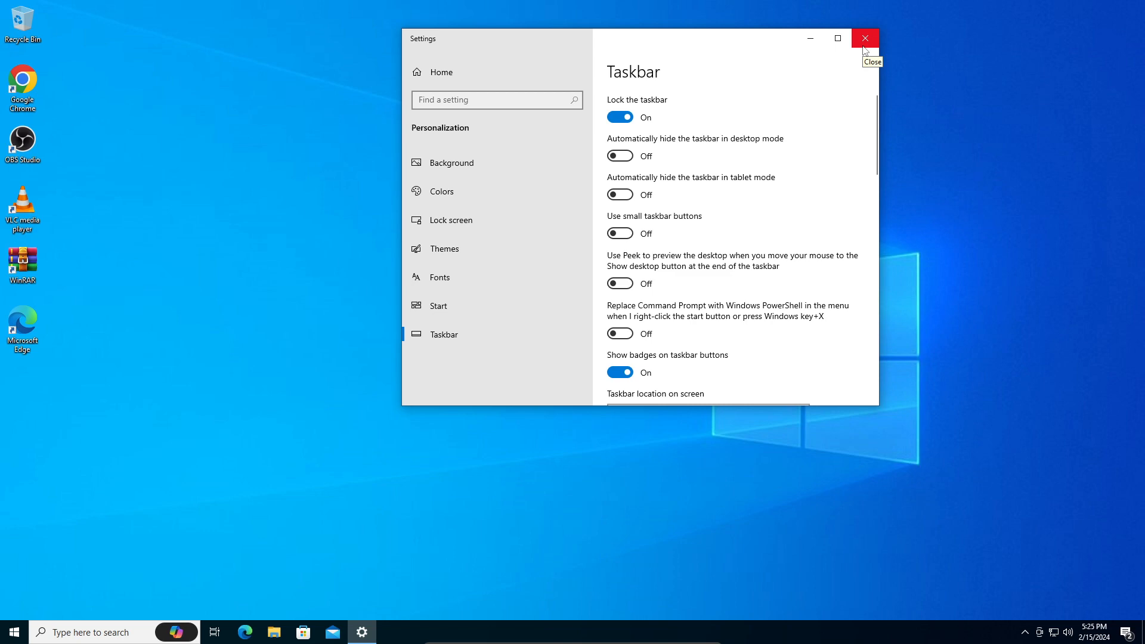
{"action": "mouse_move", "coordinate": [865, 38]}
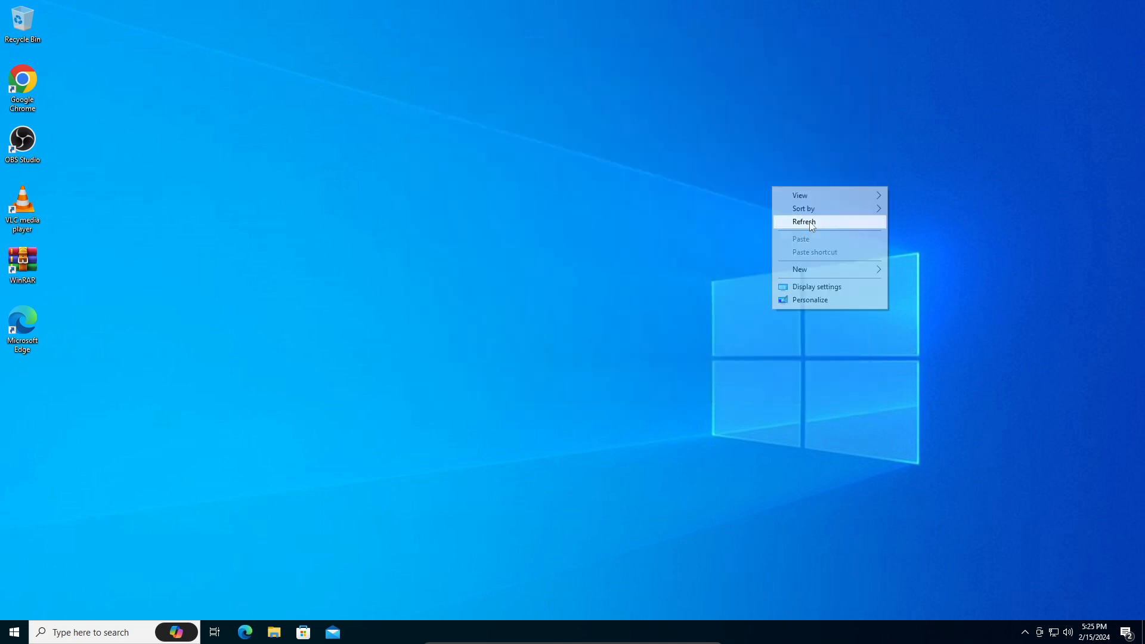
- Refresh the desktop after the Settings window is closed
{"action": "left_click", "coordinate": [803, 221]}
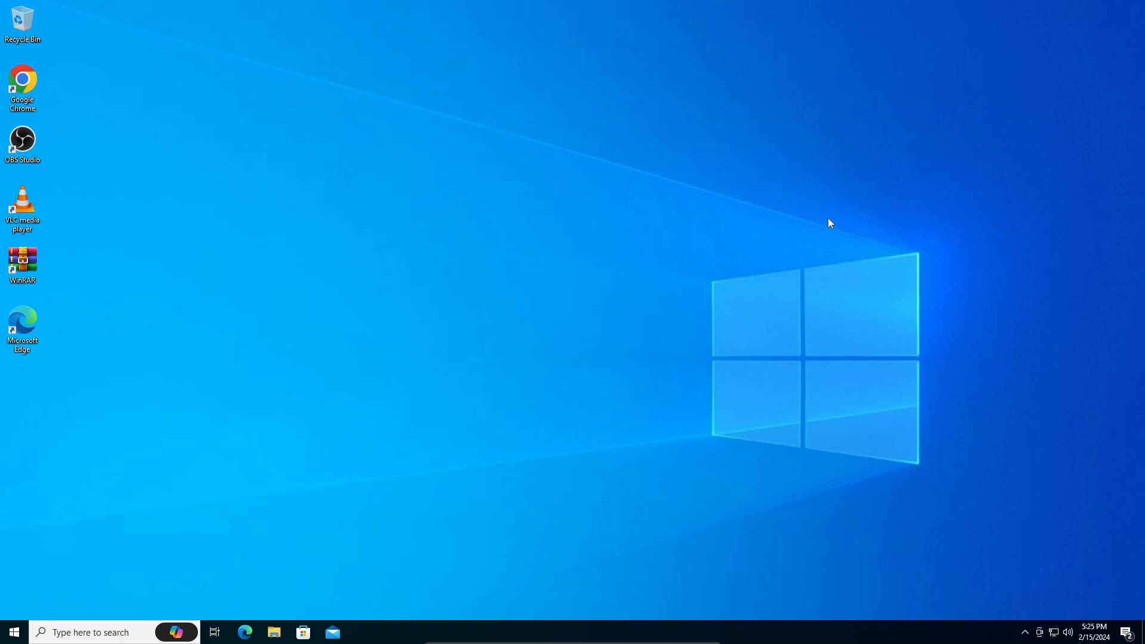